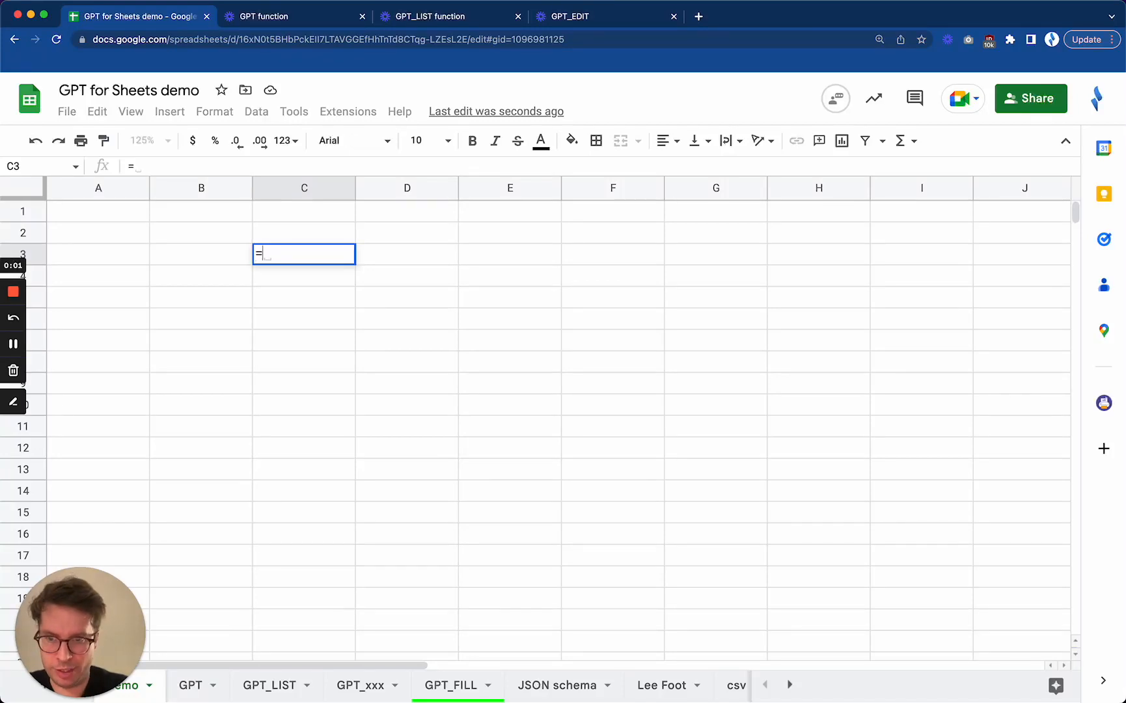
# Enter the sentence 'I love chocolate' in C3
pyautogui.write('GPT_')
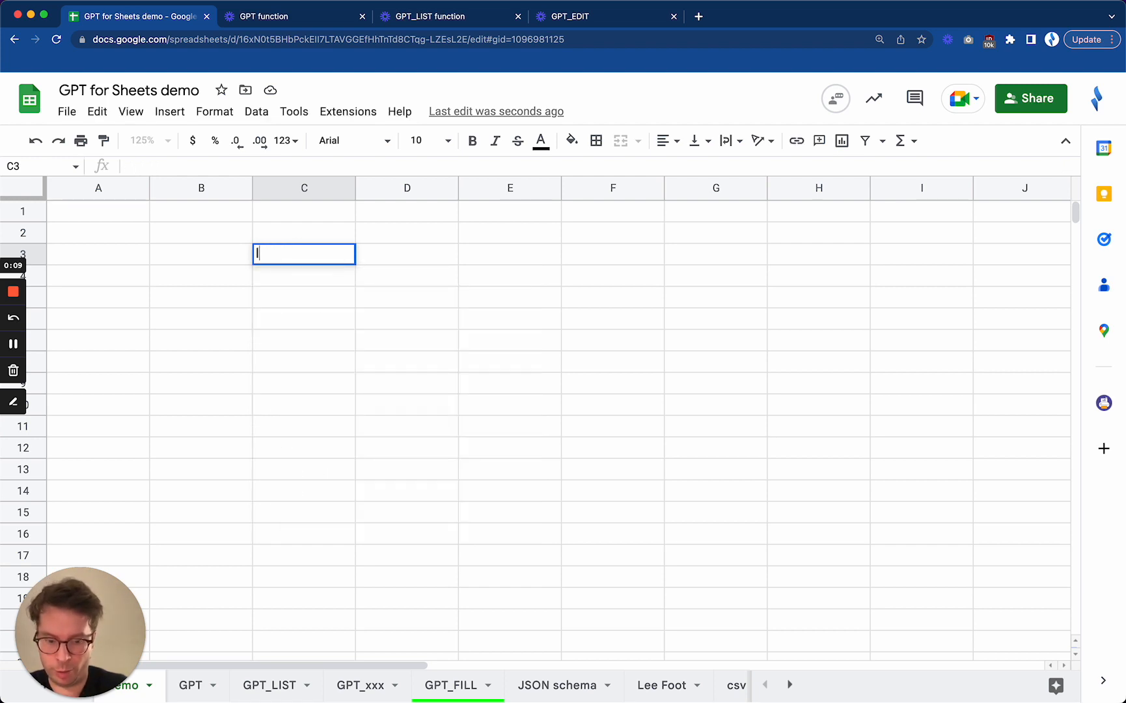
pyautogui.write('I love cho')
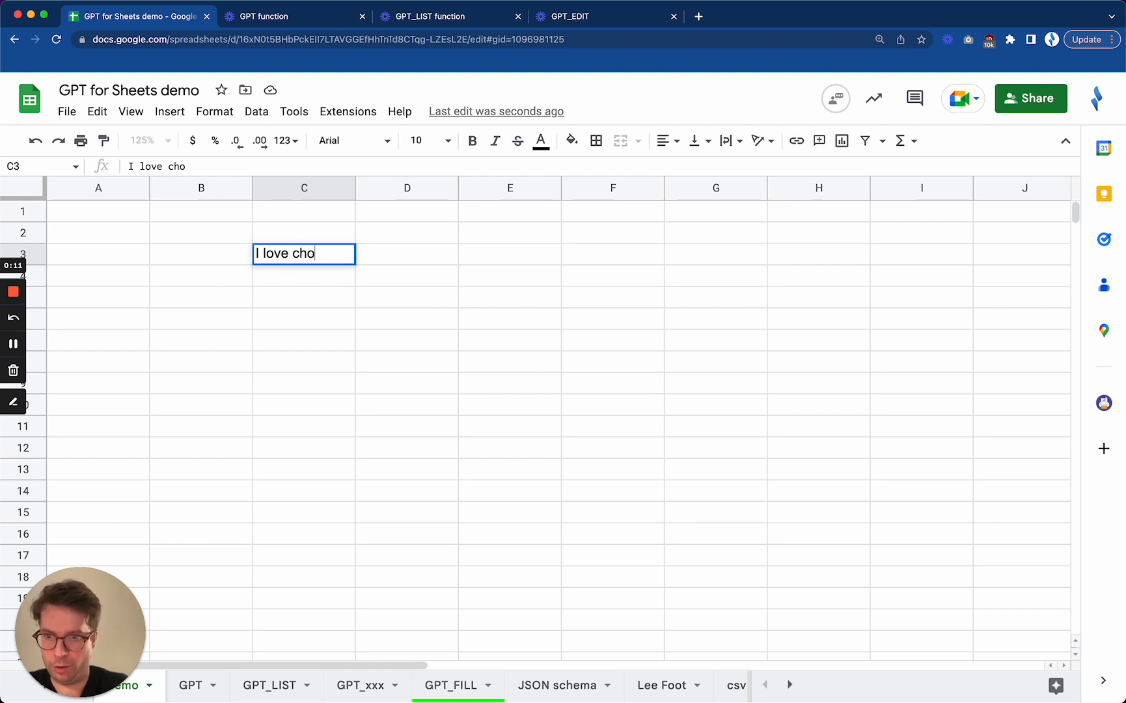
pyautogui.press('enter')
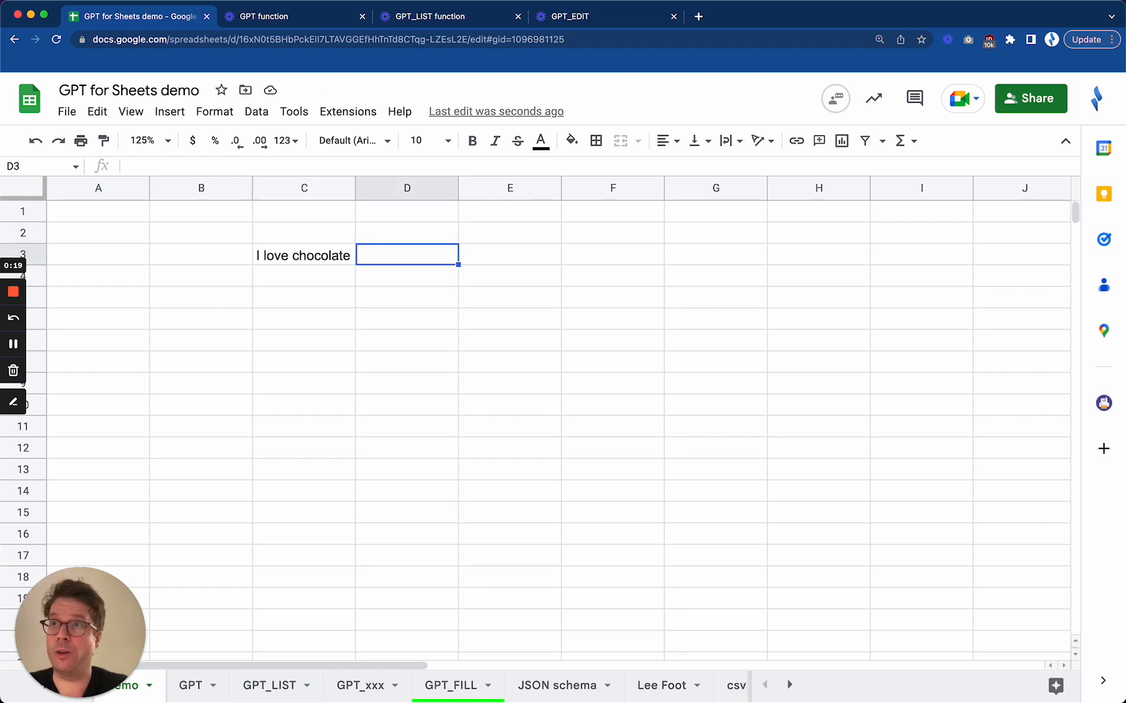
# Enter the tag options 'food, positive, negative, beverage' in D3
pyautogui.write('food, positive, negative,')
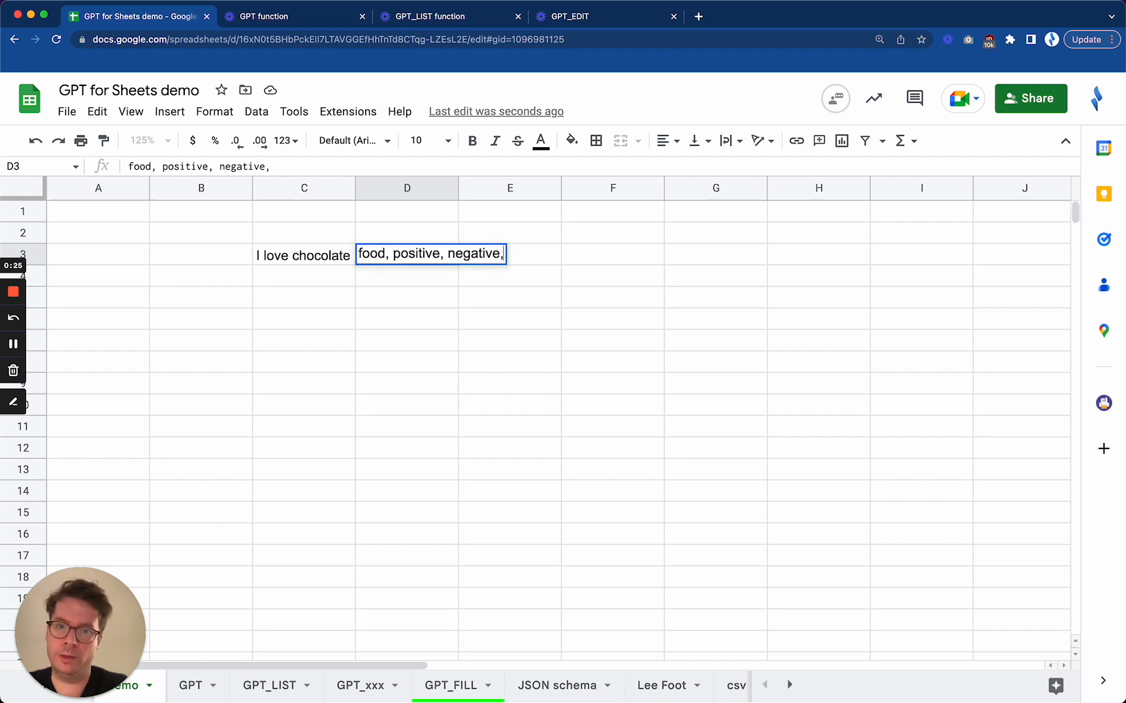
pyautogui.write('bevera')
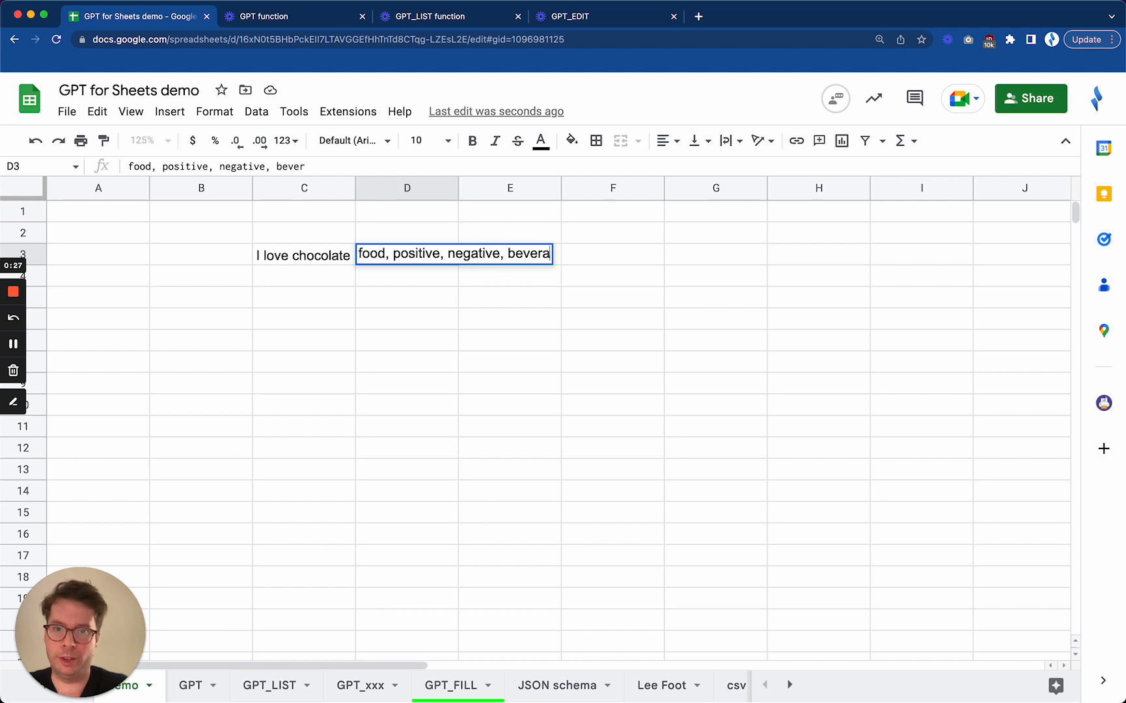
pyautogui.press('enter')
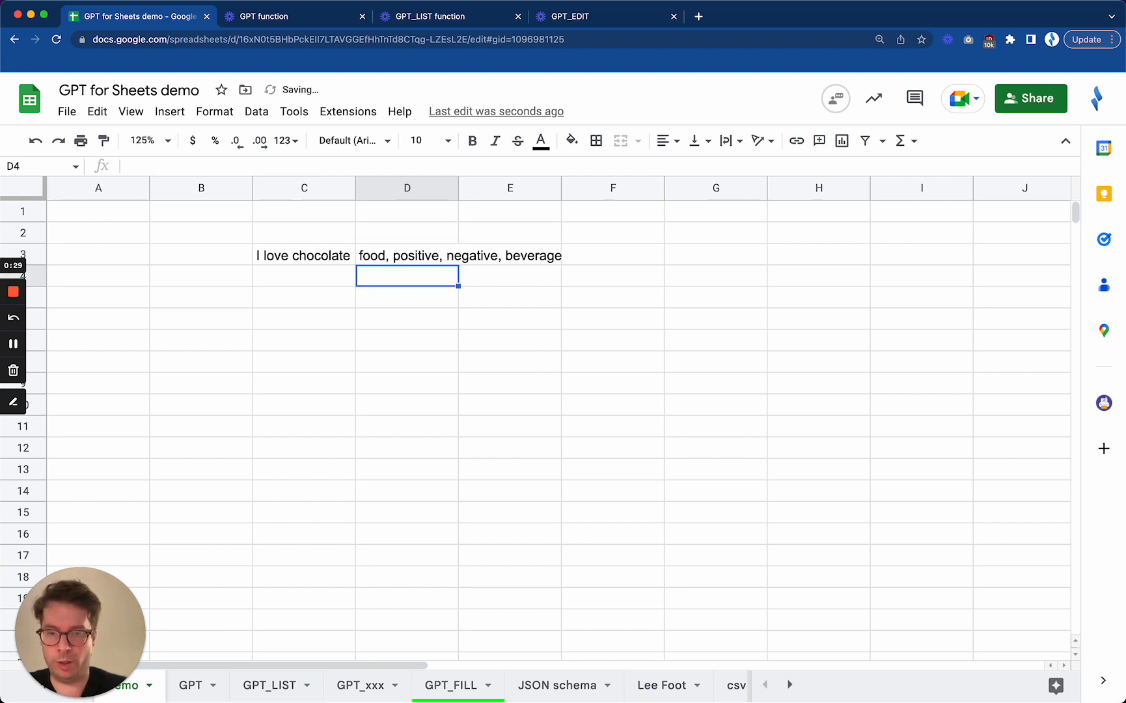
# Write =GPT_TAG(C3, D3) in D4 to tag the sentence against the options
pyautogui.write('=')
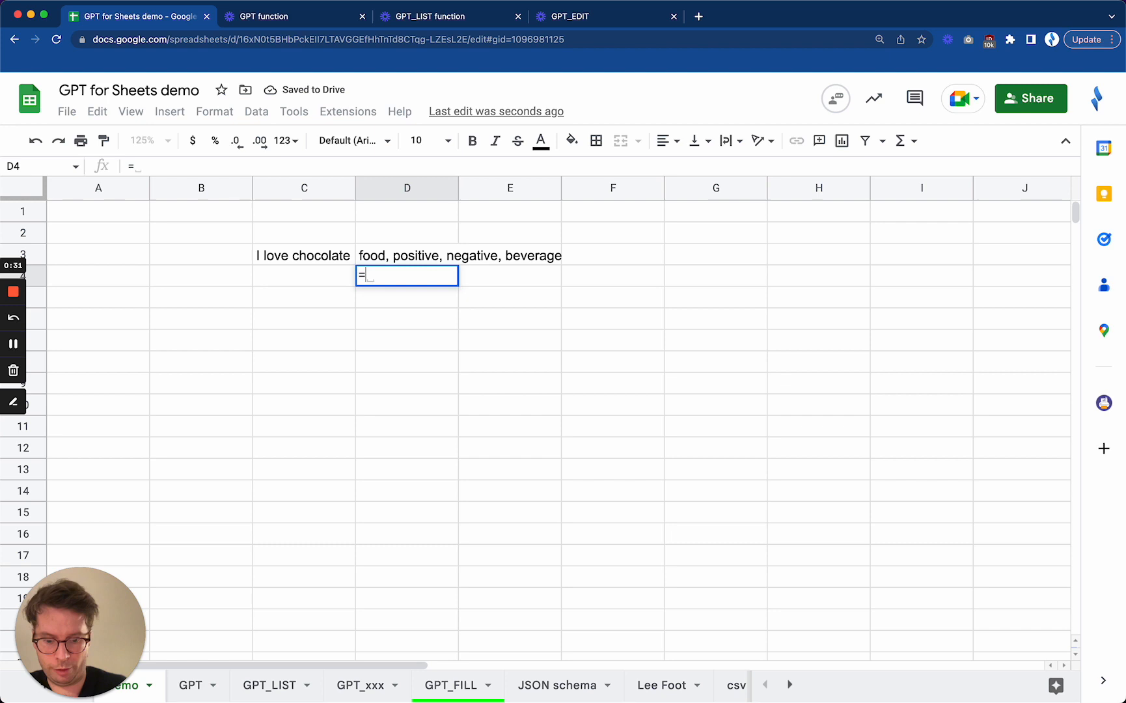
pyautogui.write('GPT_TAG(')
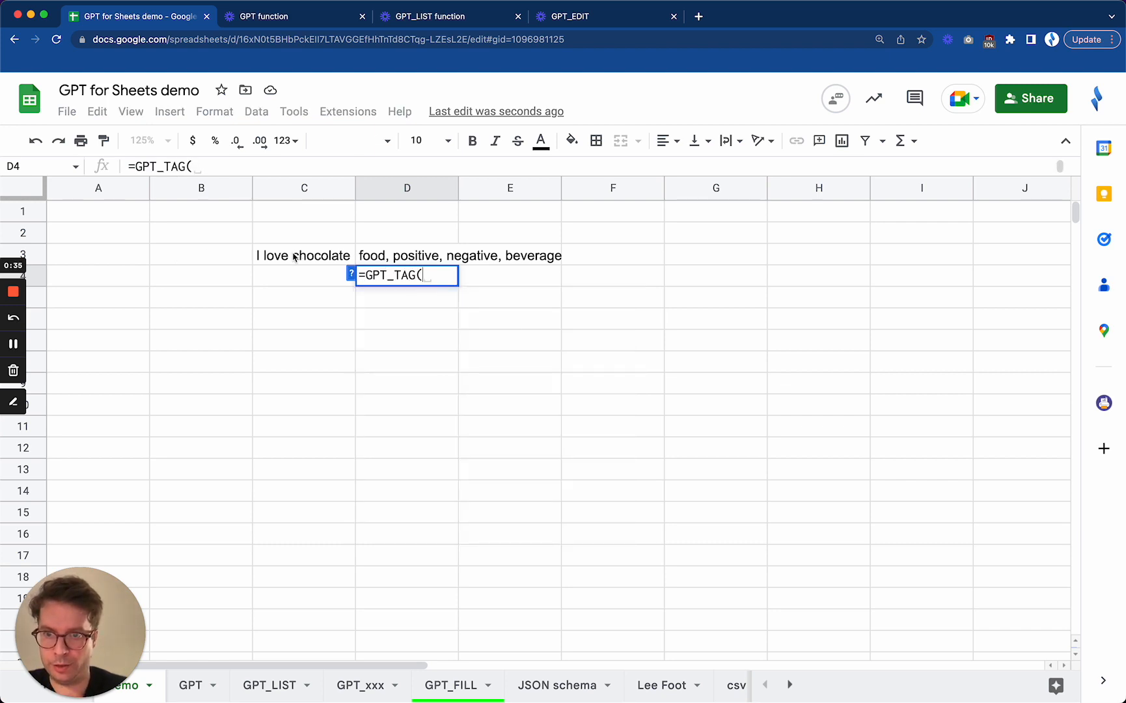
pyautogui.click(304, 255)
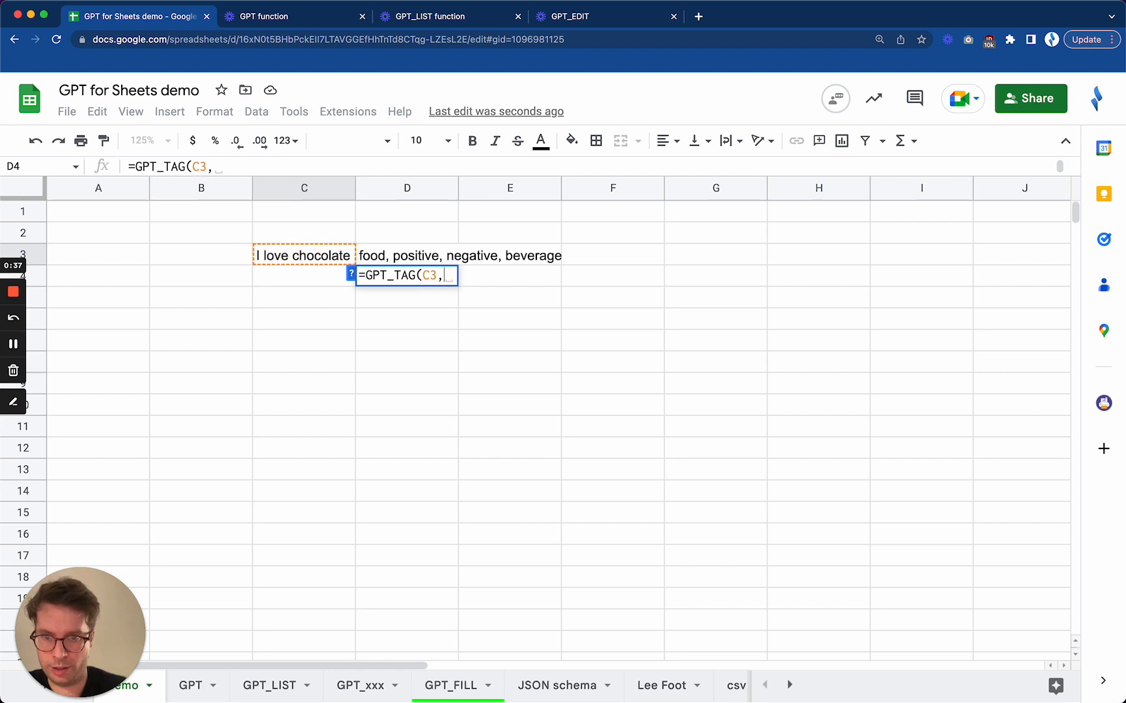
pyautogui.click(407, 255)
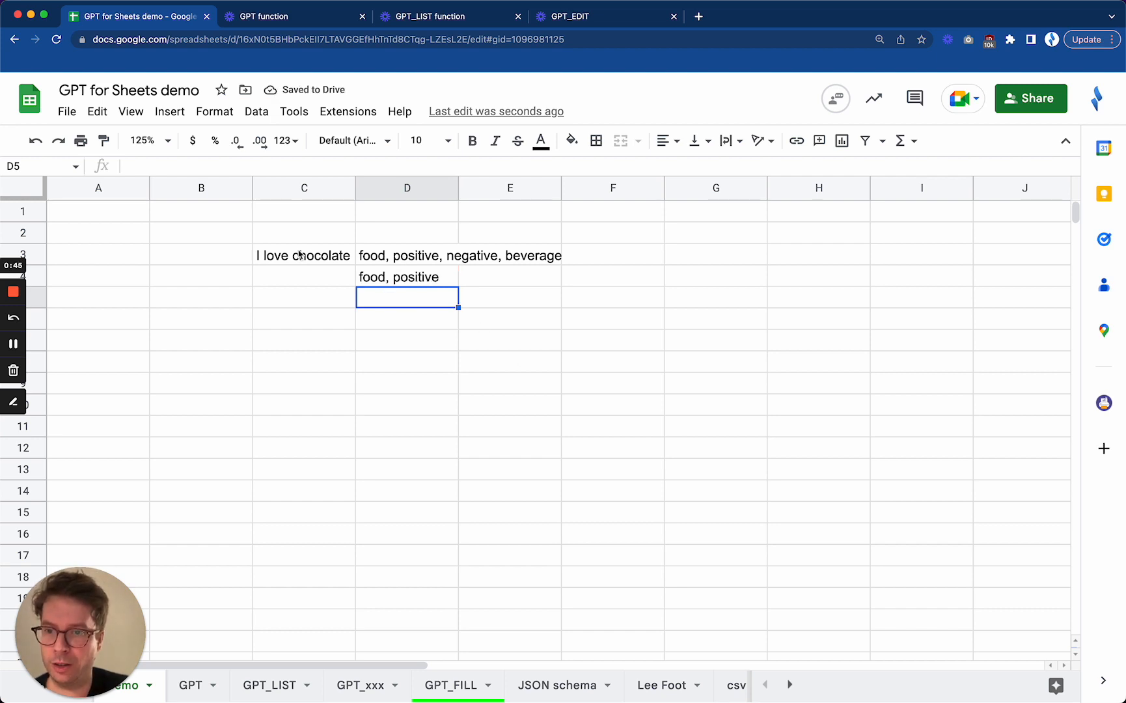
pyautogui.click(303, 254)
pyautogui.write('hate hot')
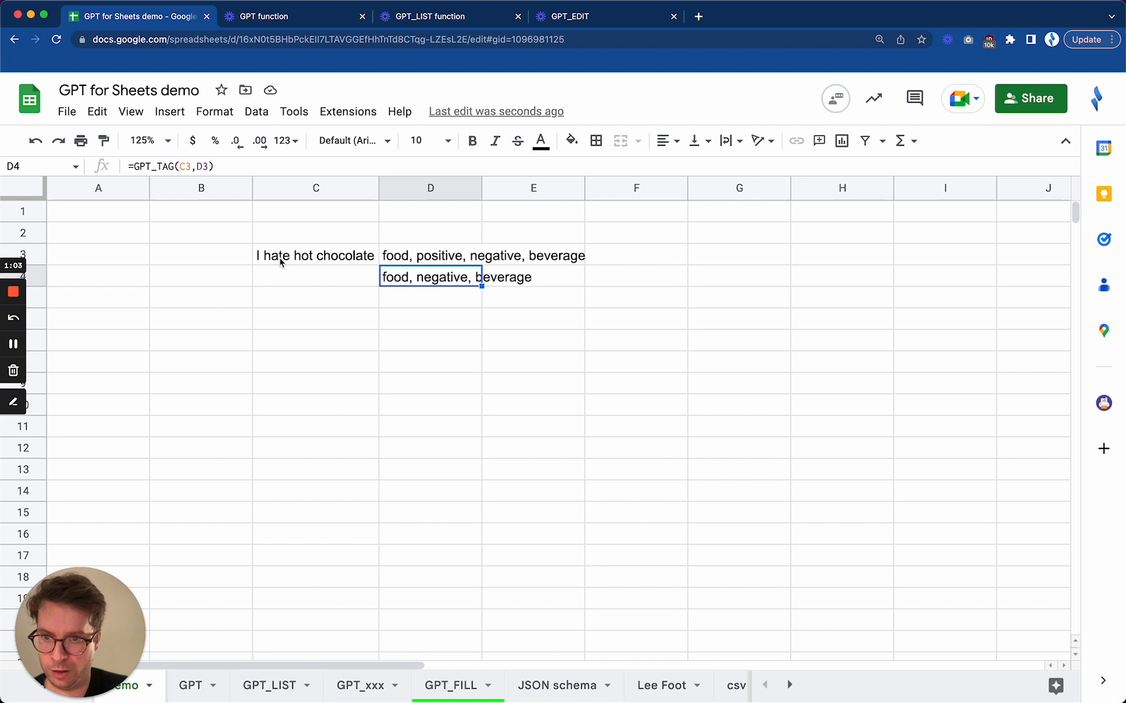
pyautogui.moveTo(368, 272)
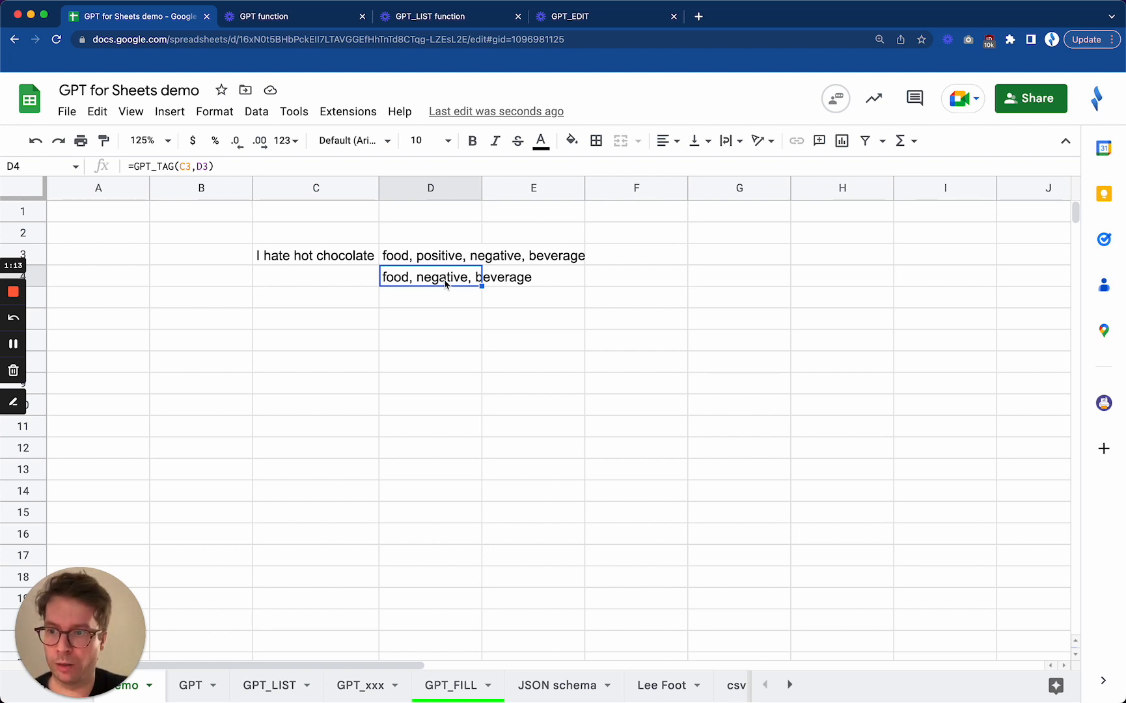
pyautogui.moveTo(434, 264)
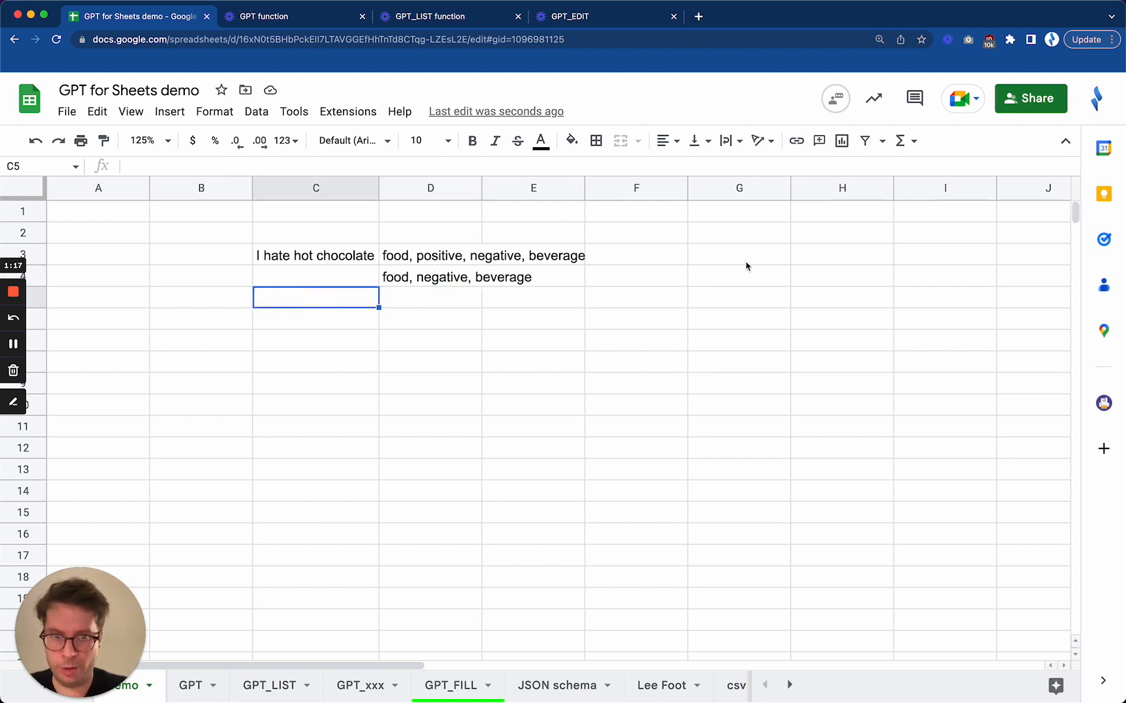
# Type food, positive, negative and beverage into G3, G4, G5 and G6
pyautogui.write('food')
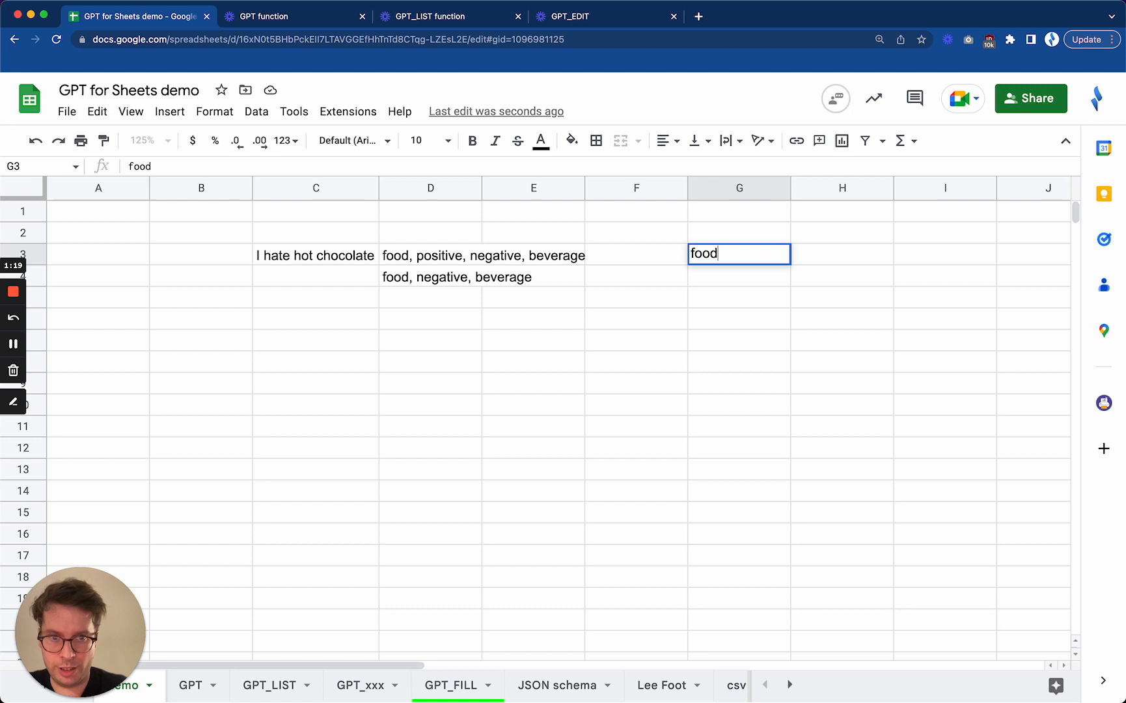
pyautogui.write('positive')
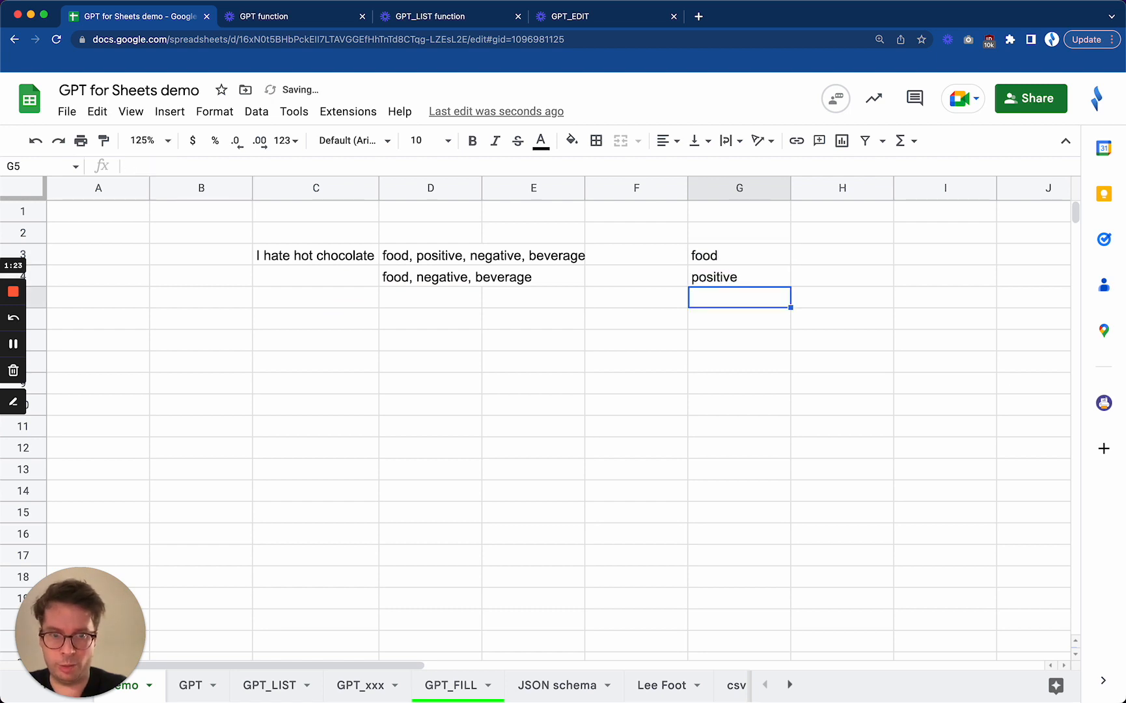
pyautogui.write('negative')
pyautogui.click(739, 318)
pyautogui.write('beve')
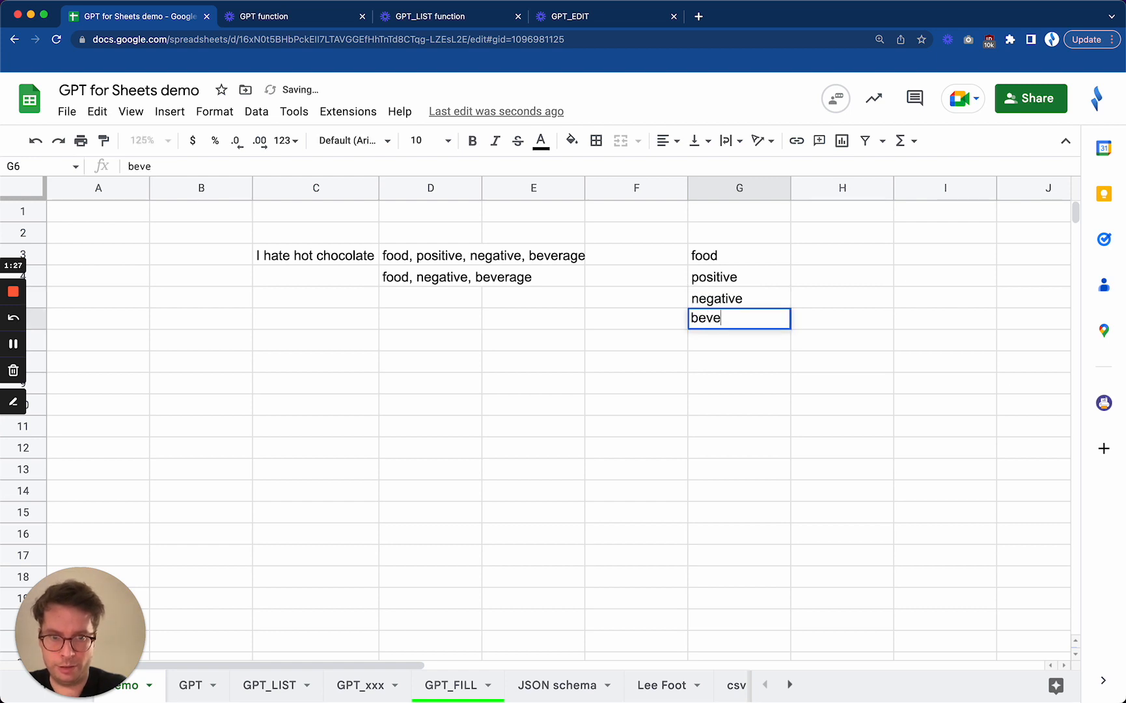
pyautogui.press('enter')
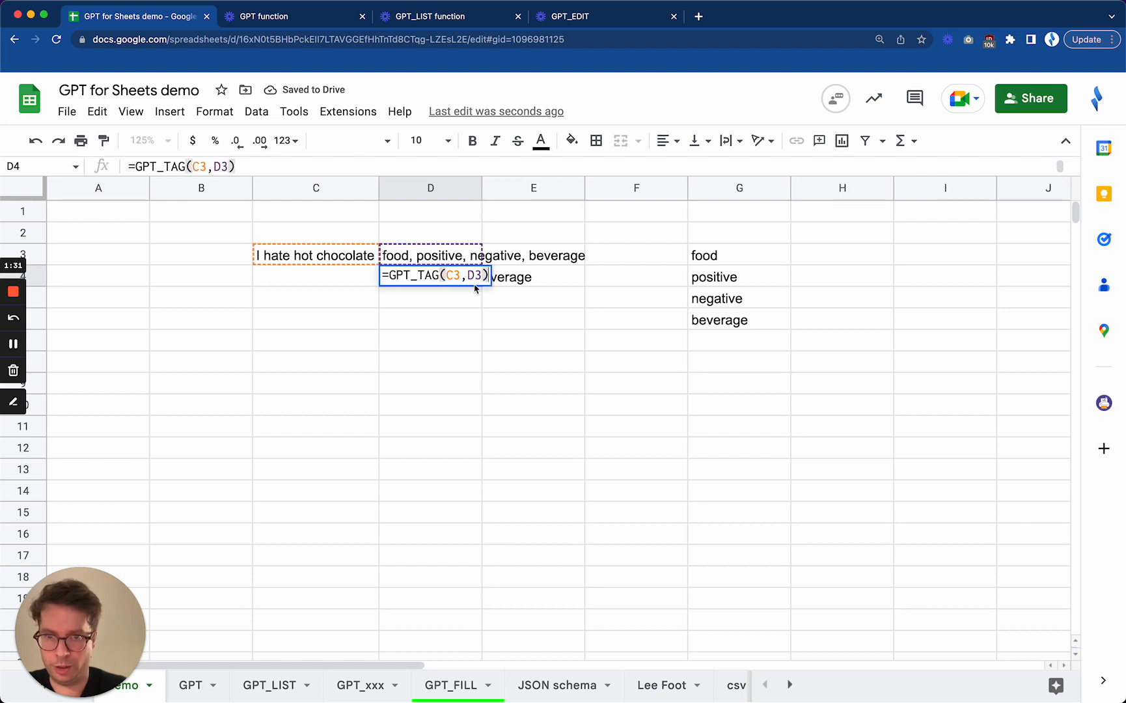
# Replace D3 with G3:G6 as the second argument of D4's GPT_TAG formula
pyautogui.press('Backspace')
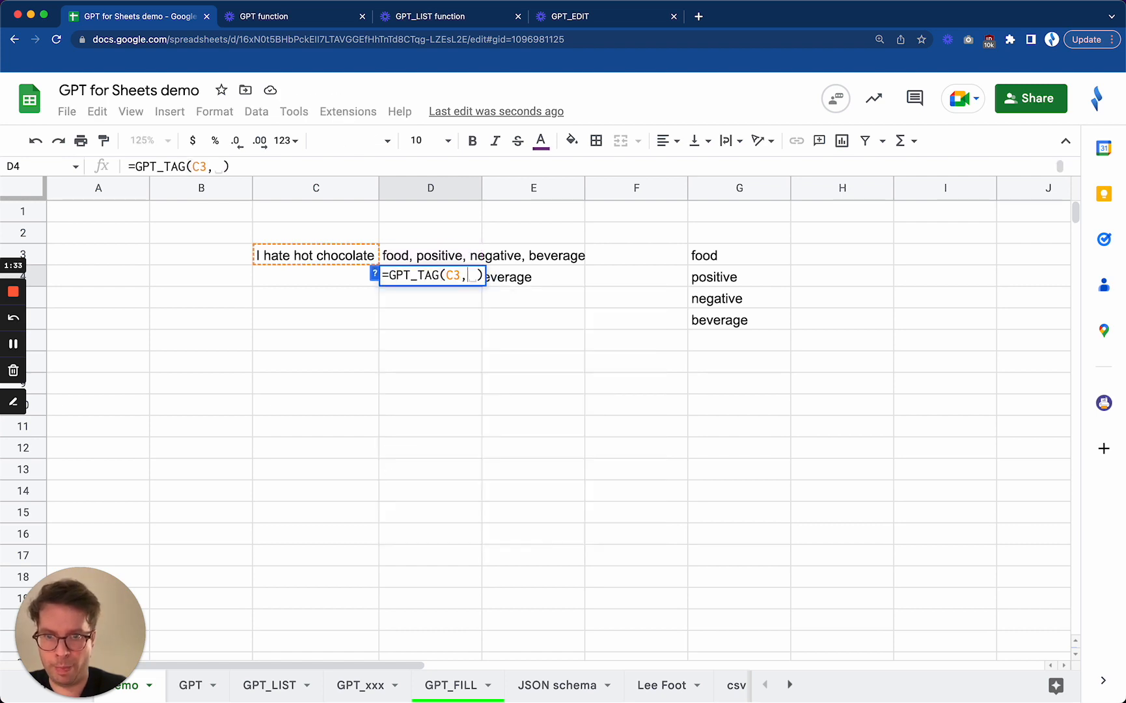
pyautogui.moveTo(704, 255); pyautogui.dragTo(718, 320)
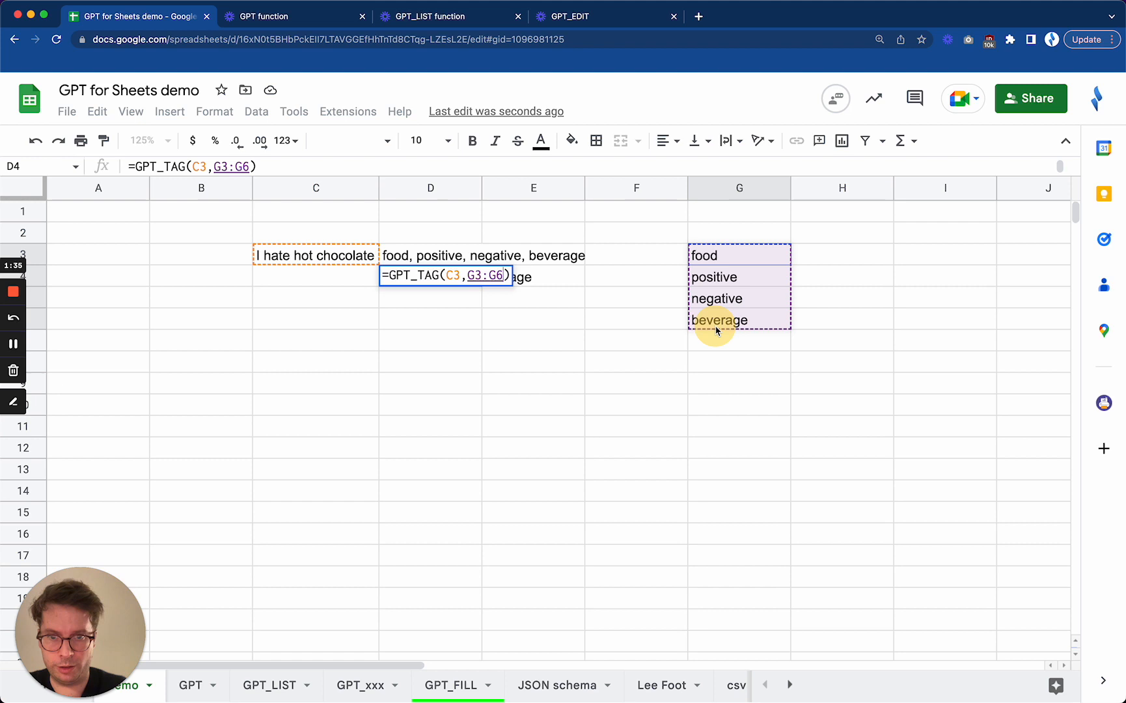
pyautogui.press('Enter')
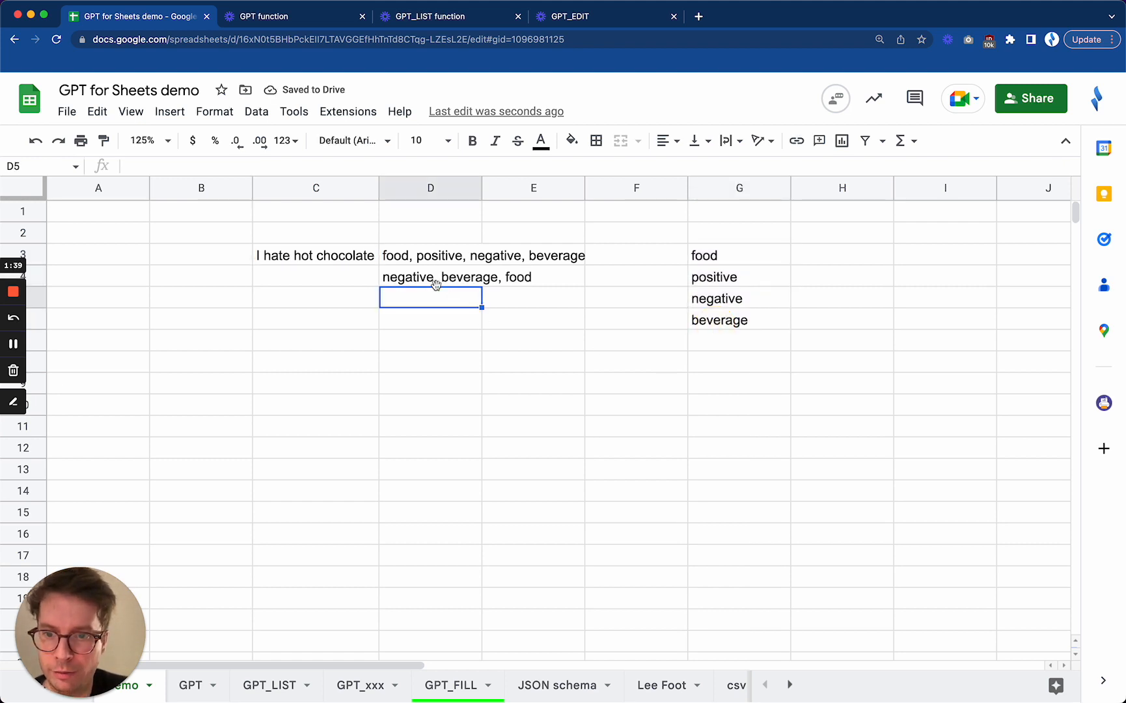
pyautogui.click(431, 276)
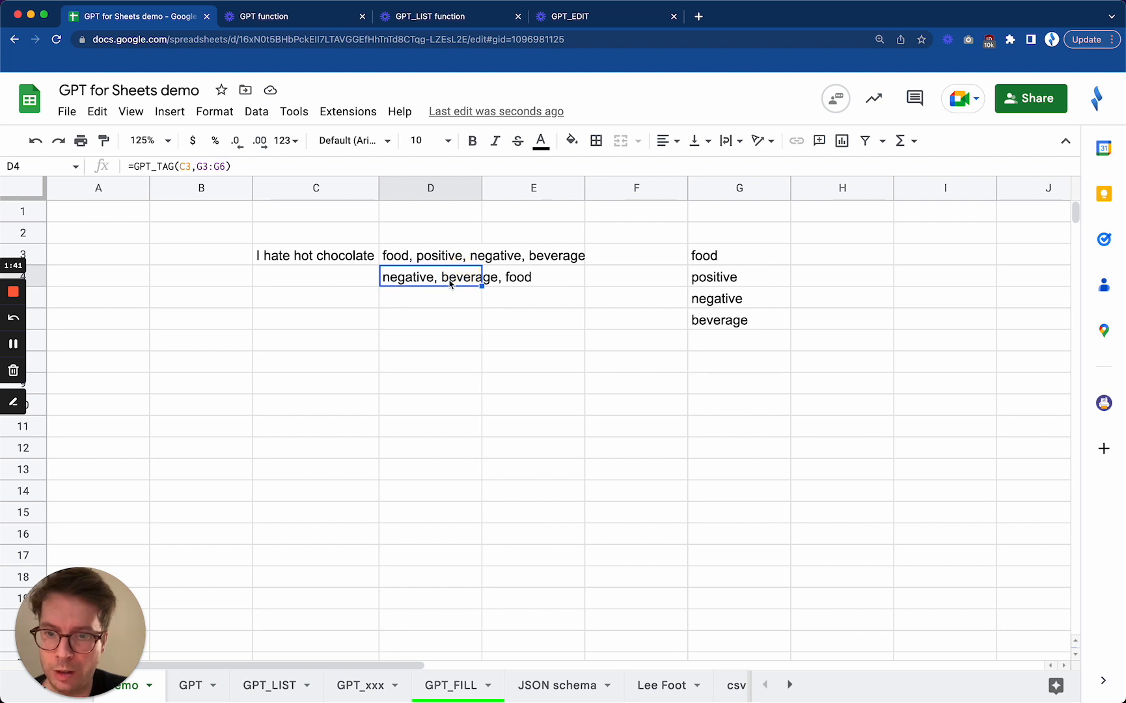